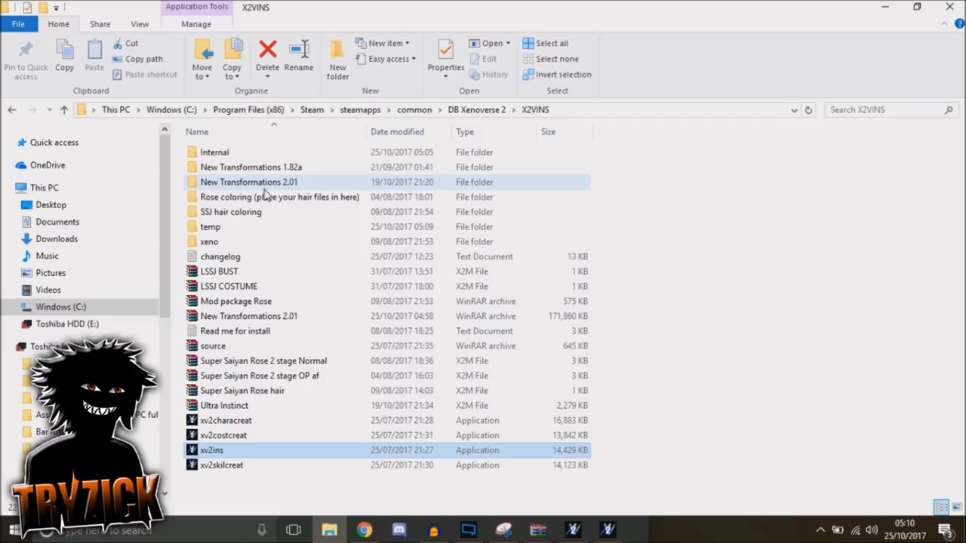
mouse_move(220, 194)
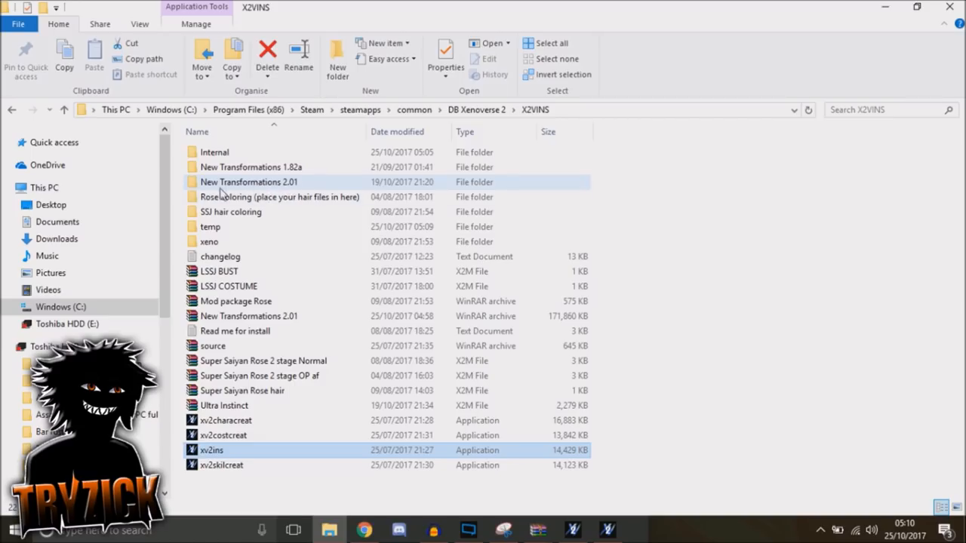
Step: Locate the Ultra Instinct skill file under New Transformations 2.01 > 1. Main Skills and bring XV2 Mods Installer forward
double_click(249, 181)
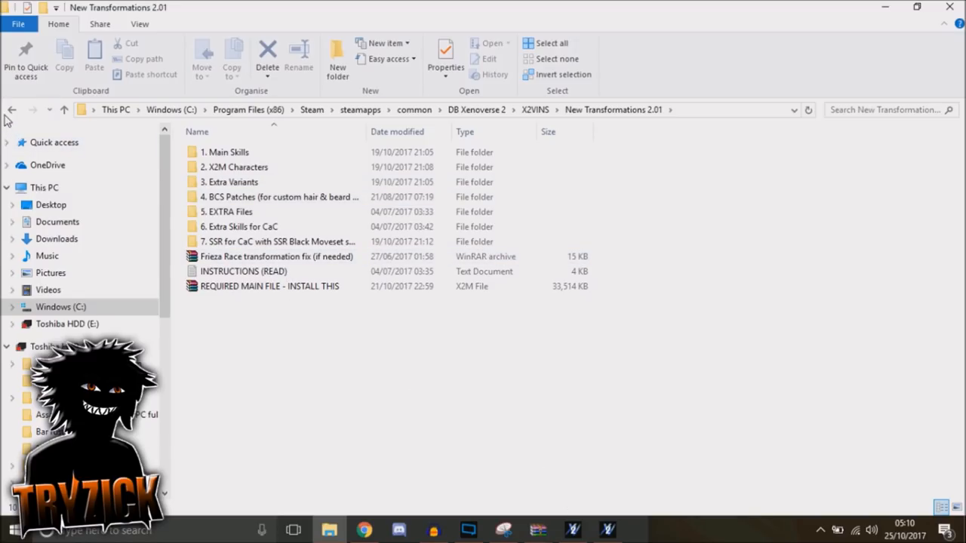
double_click(227, 151)
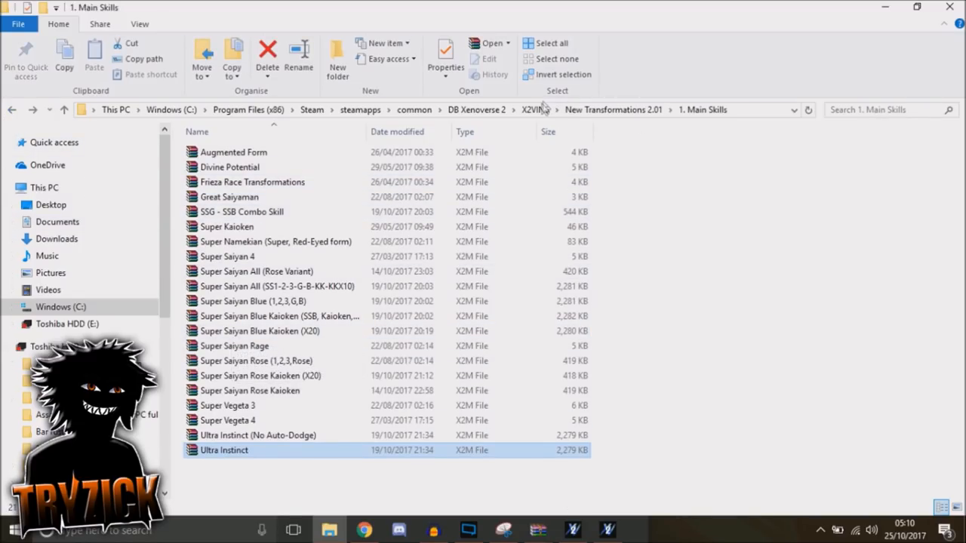
click(534, 108)
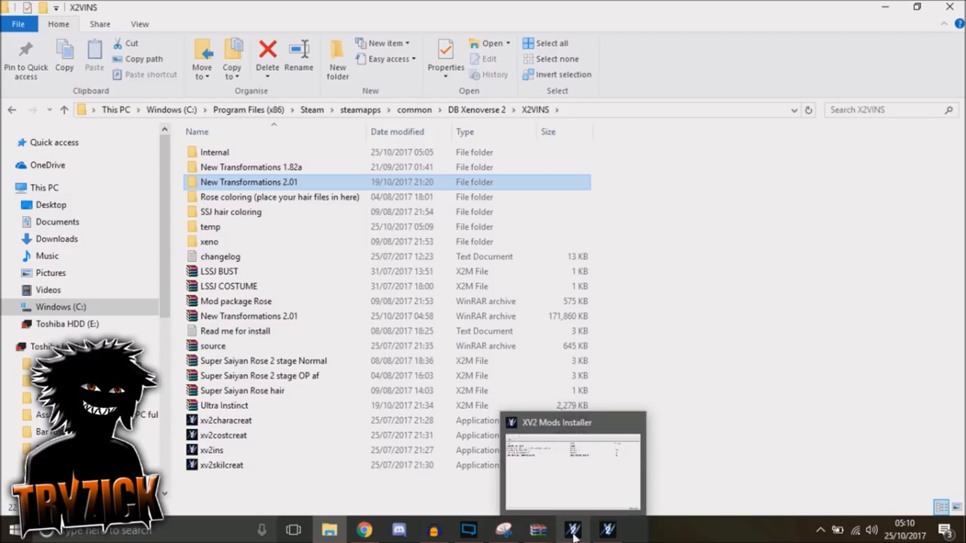
click(574, 528)
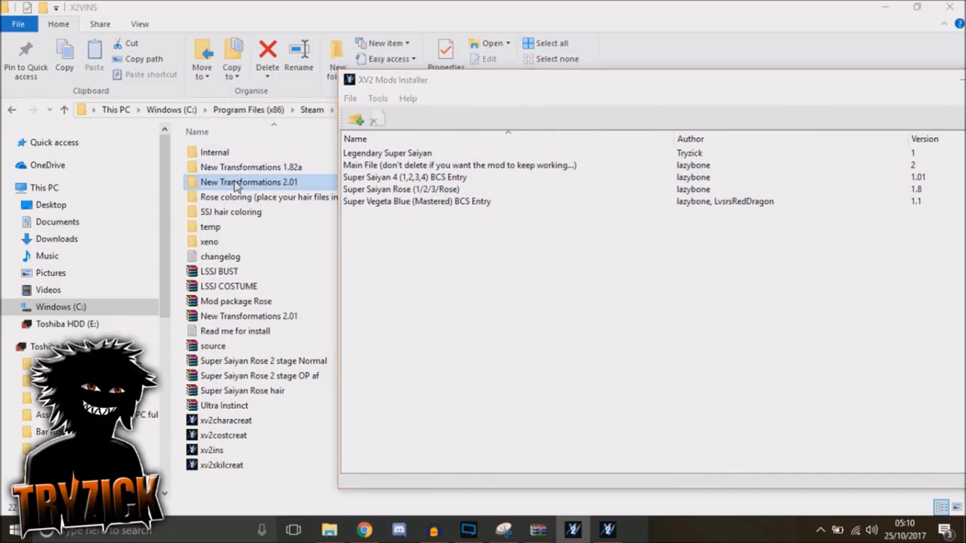
double_click(247, 181)
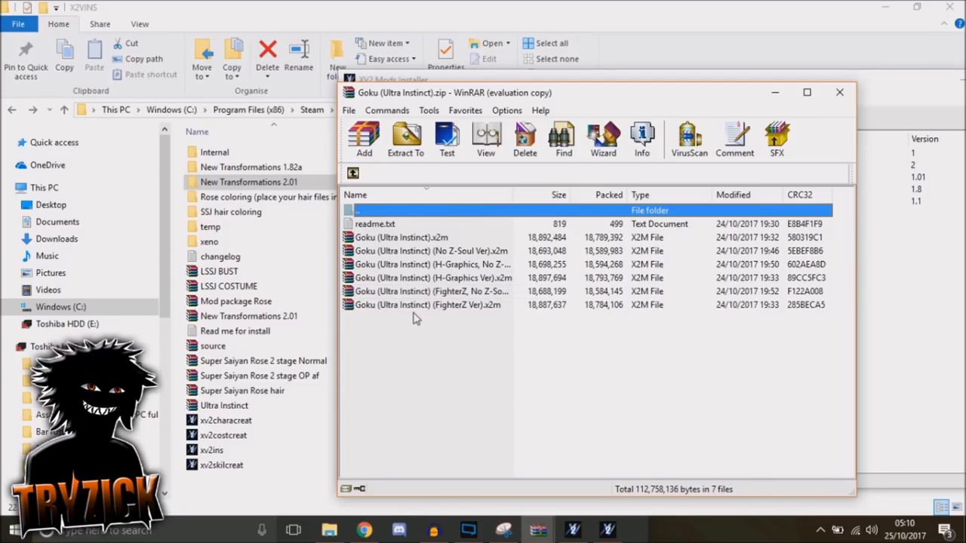
Step: Extract the Goku (Ultra Instinct) FighterZ Ver .x2m from the archive into X2VINS
click(425, 305)
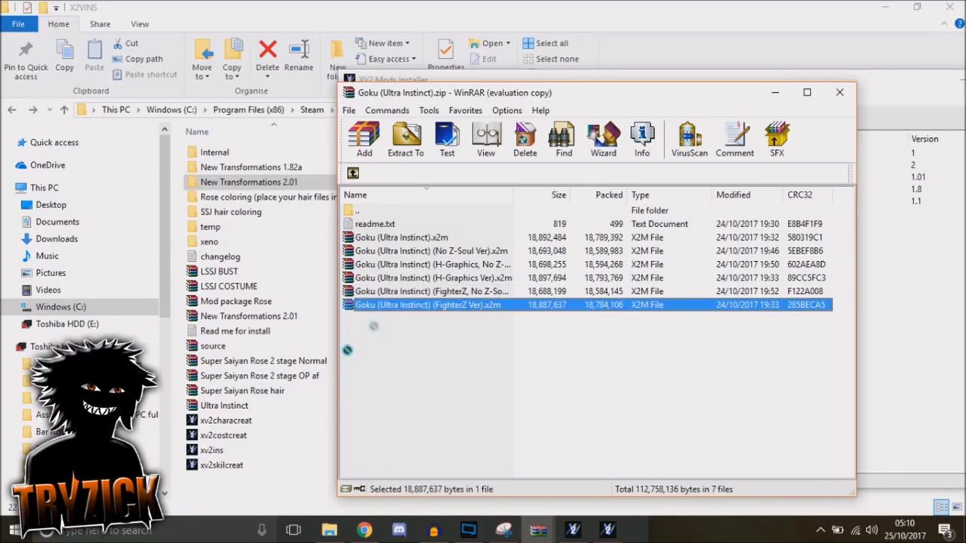
click(840, 92)
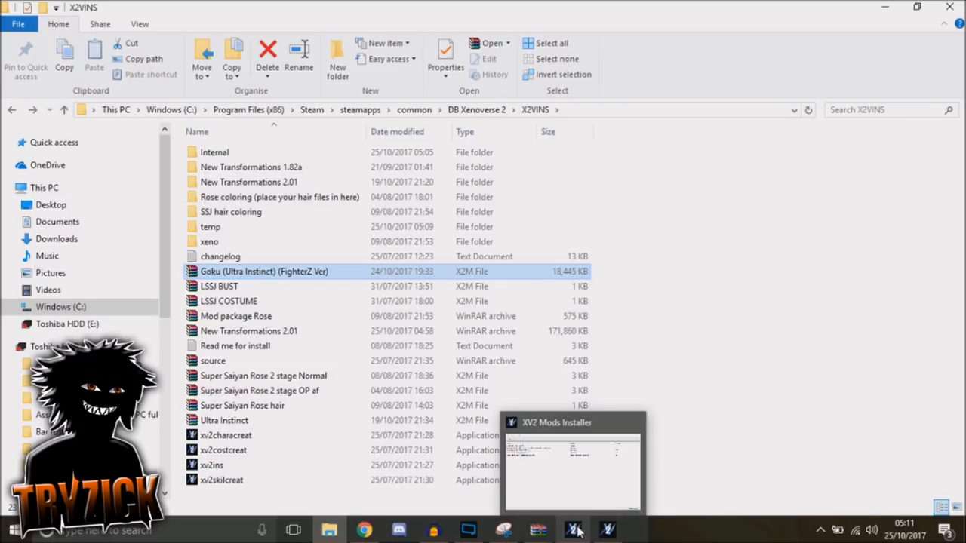
click(575, 528)
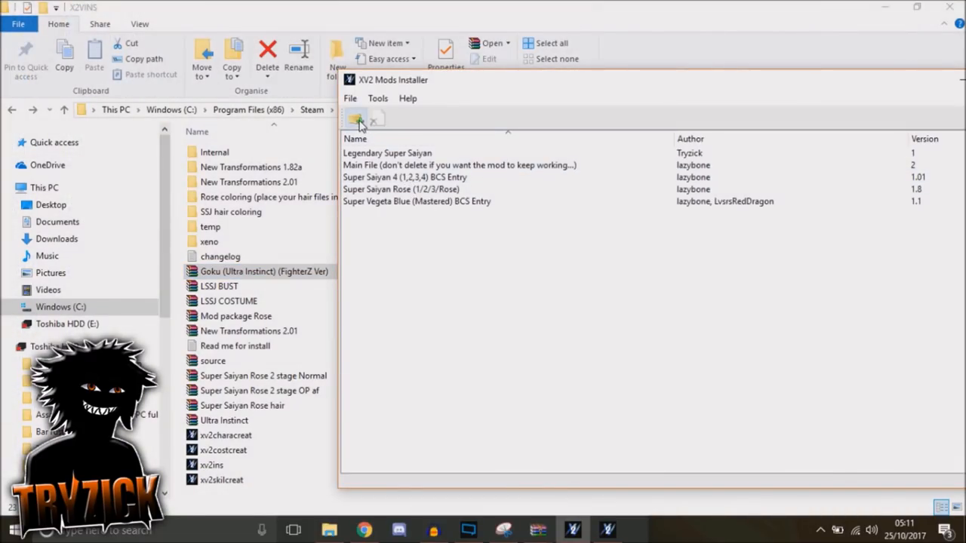
click(359, 121)
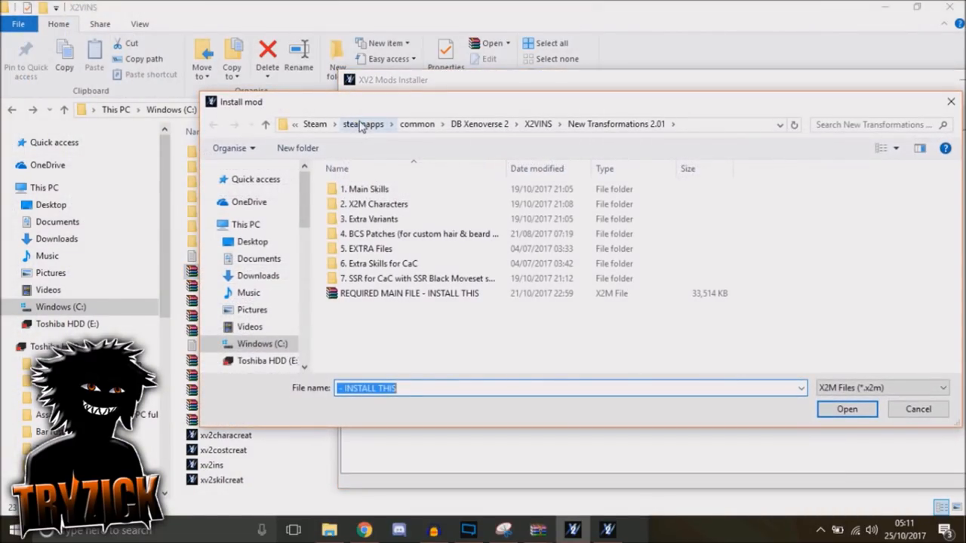
click(371, 219)
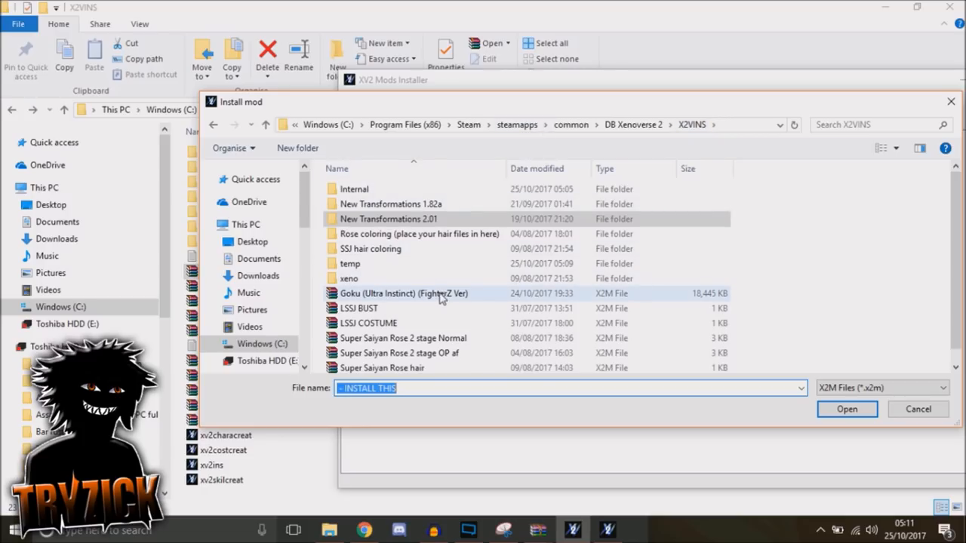
click(846, 409)
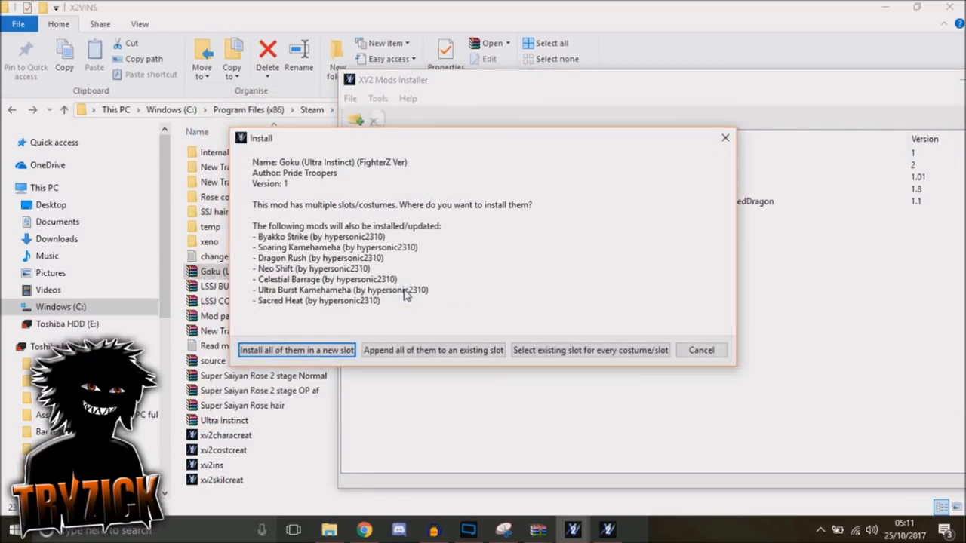
click(296, 351)
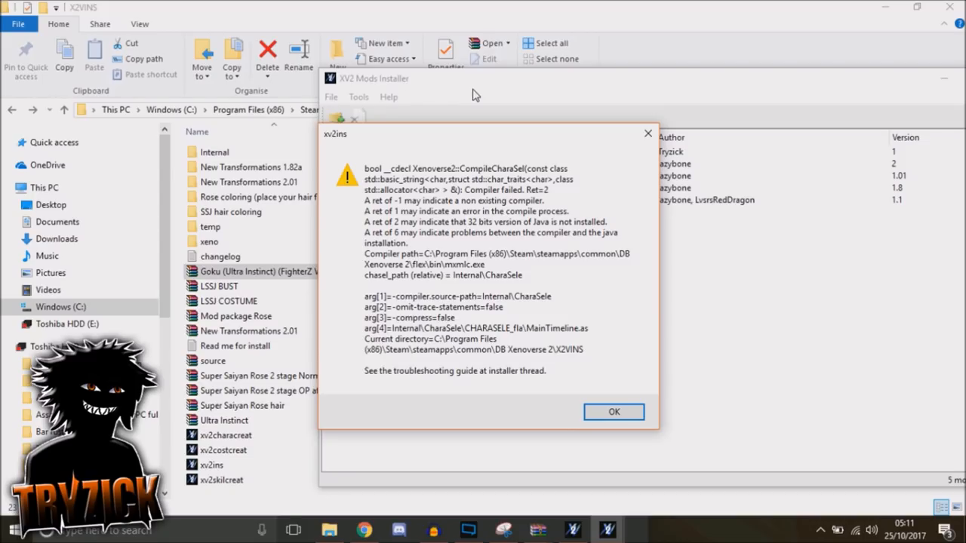
mouse_move(640, 446)
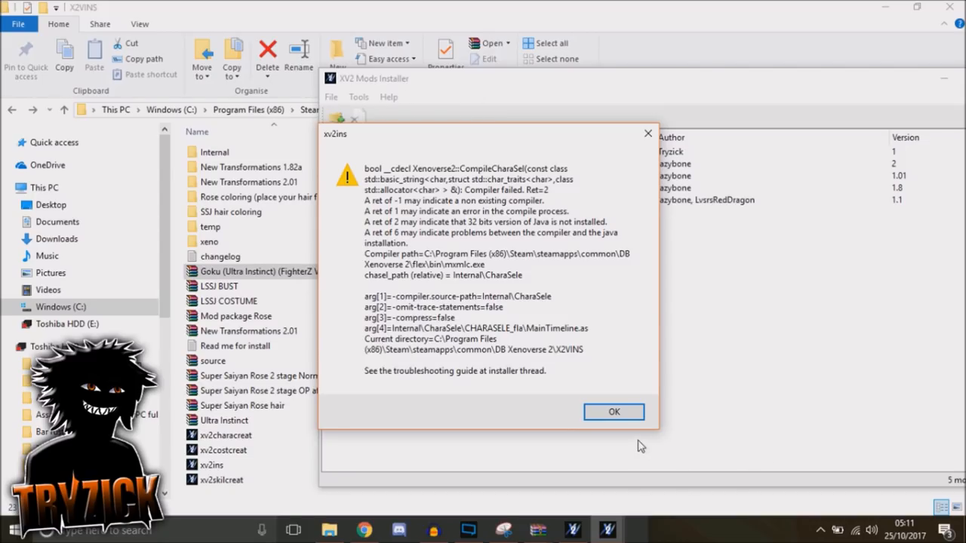
click(613, 410)
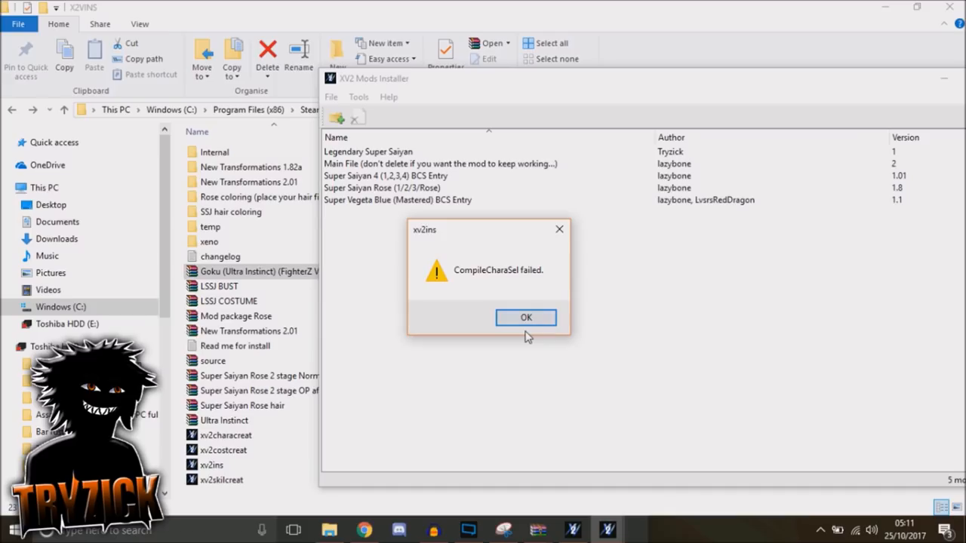
click(525, 317)
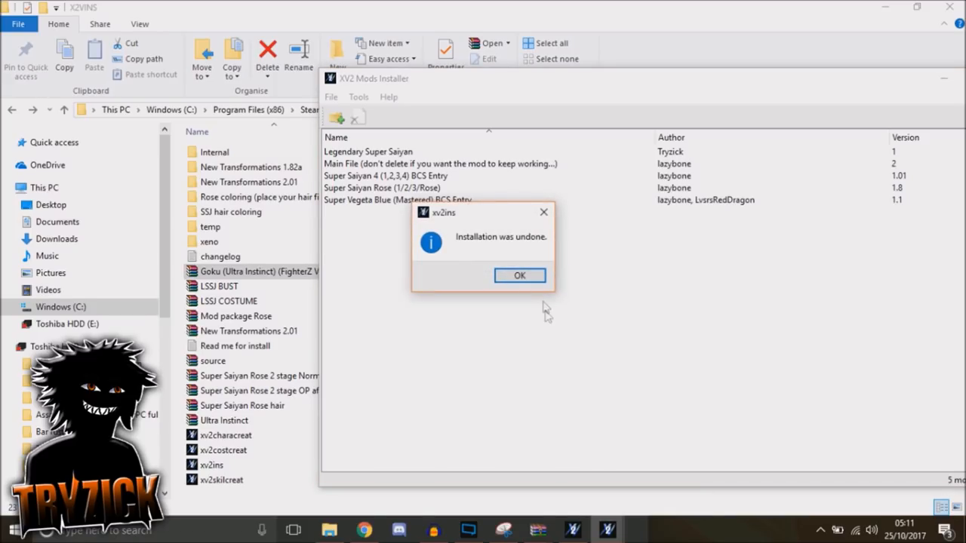
click(520, 275)
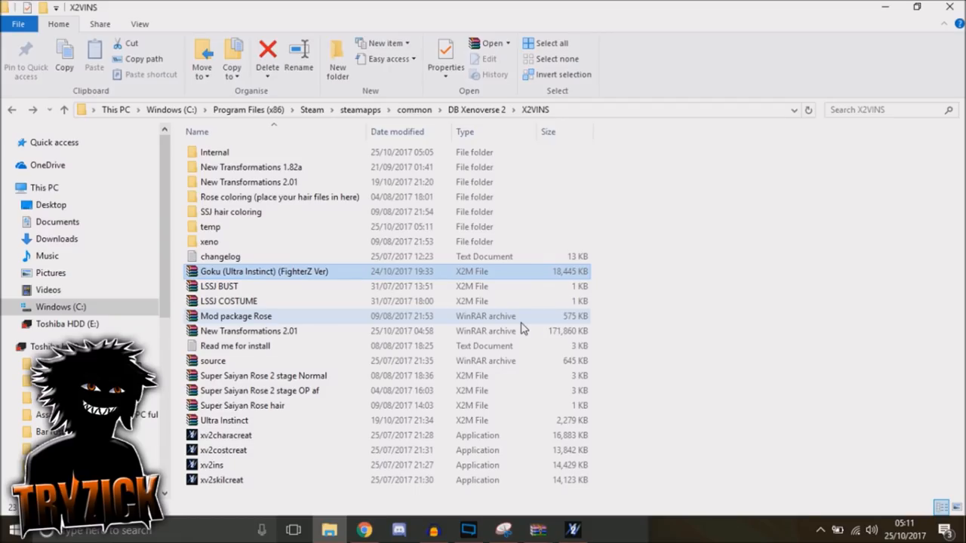
mouse_move(572, 529)
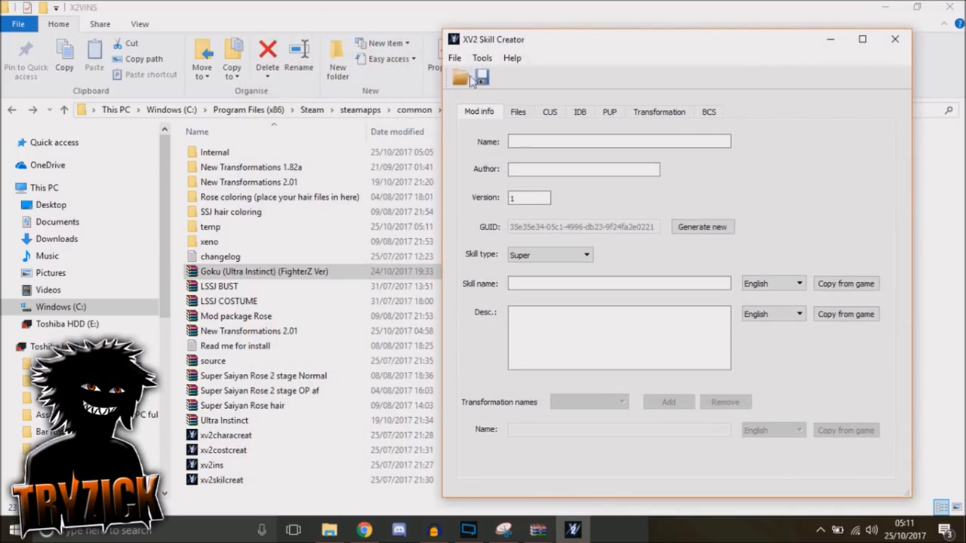
Step: Select the Ultra Instinct skill file in X2VINS and bring XV2 Skill Creator forward
double_click(251, 182)
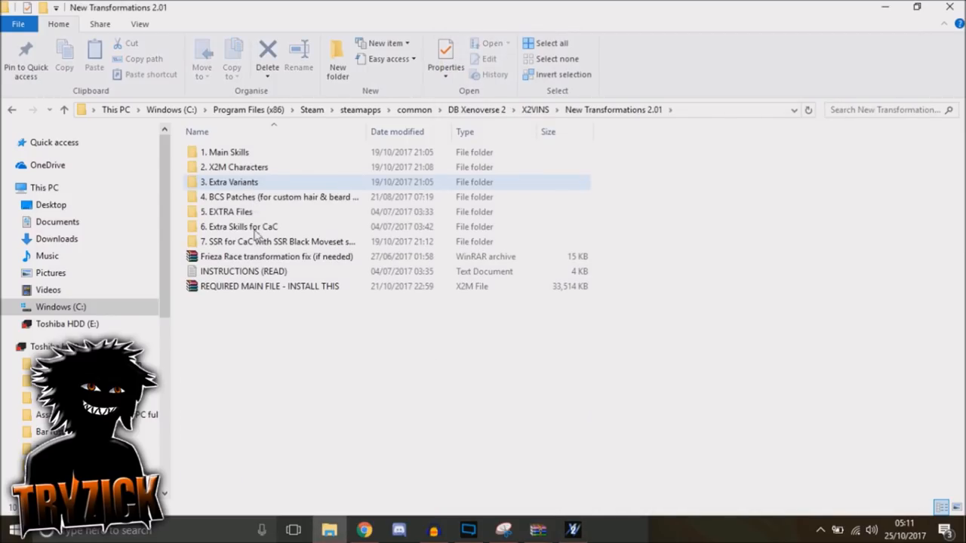
double_click(225, 151)
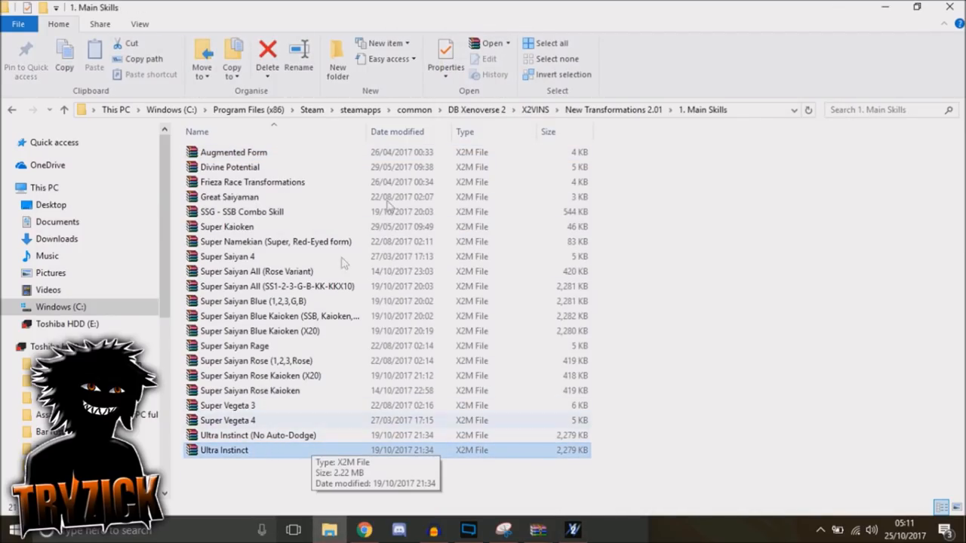
click(535, 109)
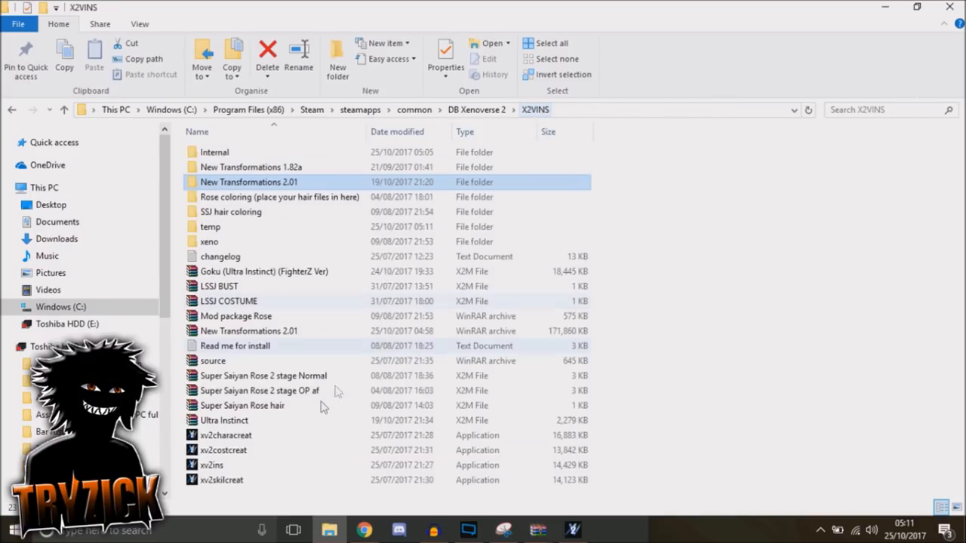
click(223, 419)
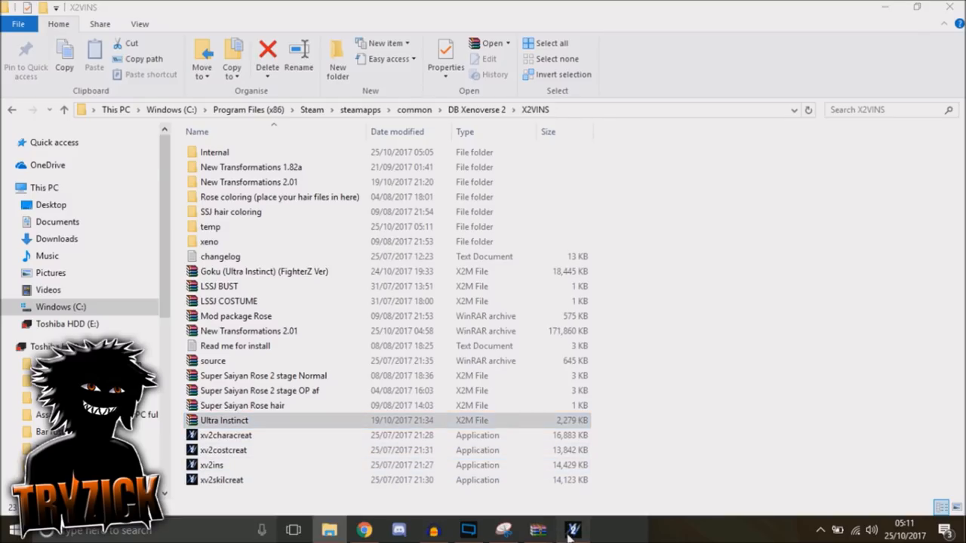
click(574, 528)
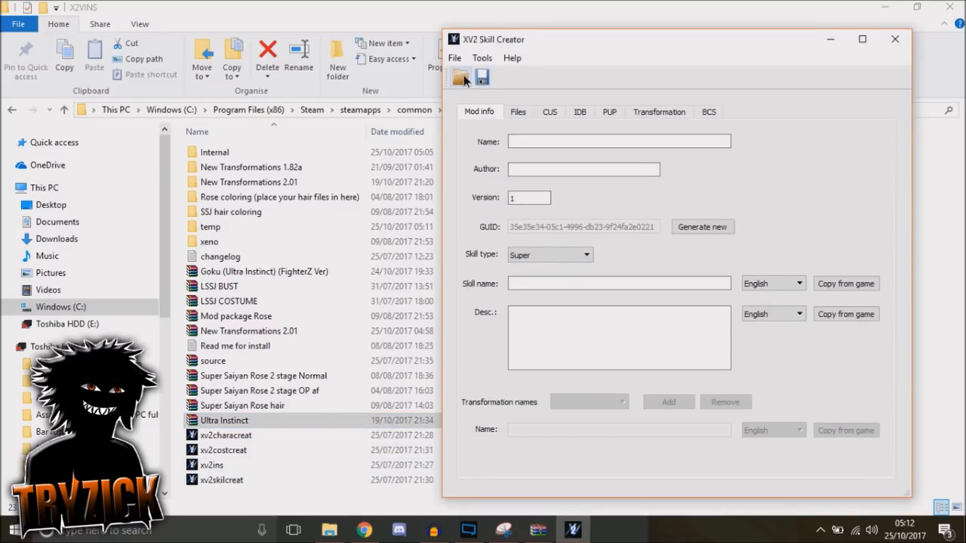
Step: Load the Ultra Instinct skill from X2VINS, filling name, author and Awaken type
click(462, 77)
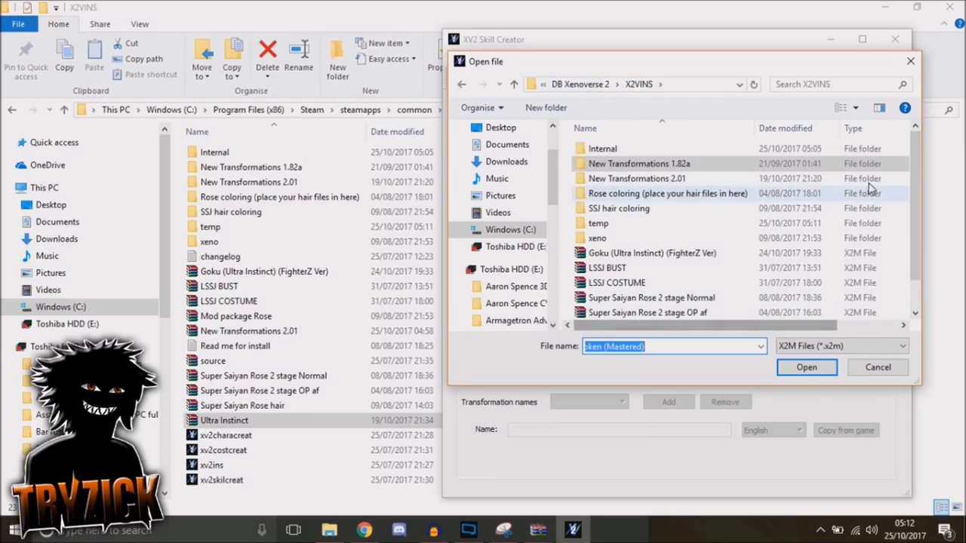
click(611, 311)
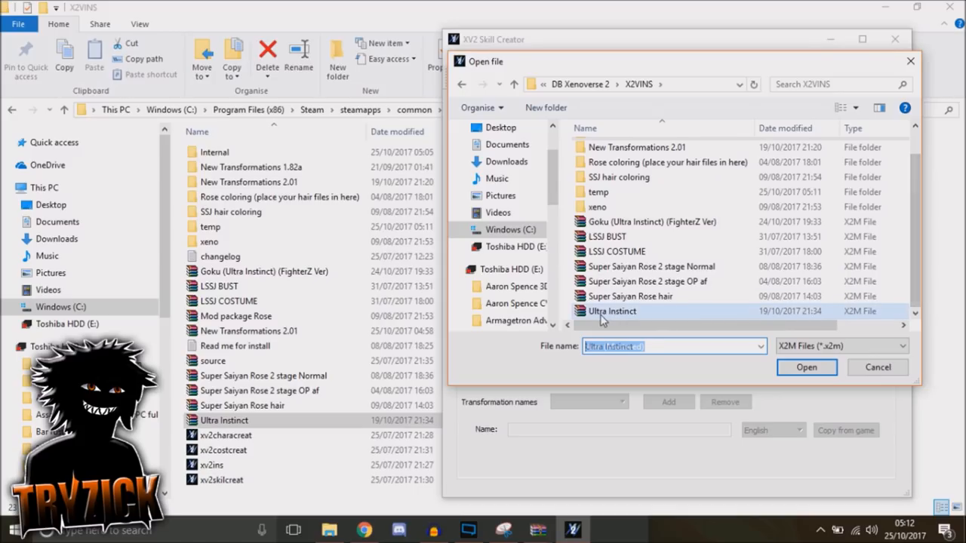
click(806, 367)
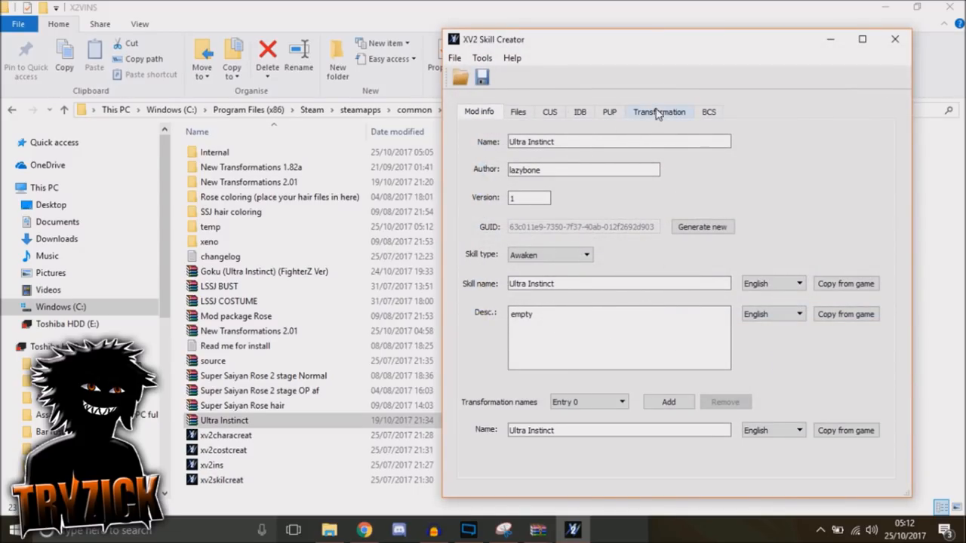
Step: In the Transformation settings, choose to copy the aura from a character's usage
click(658, 112)
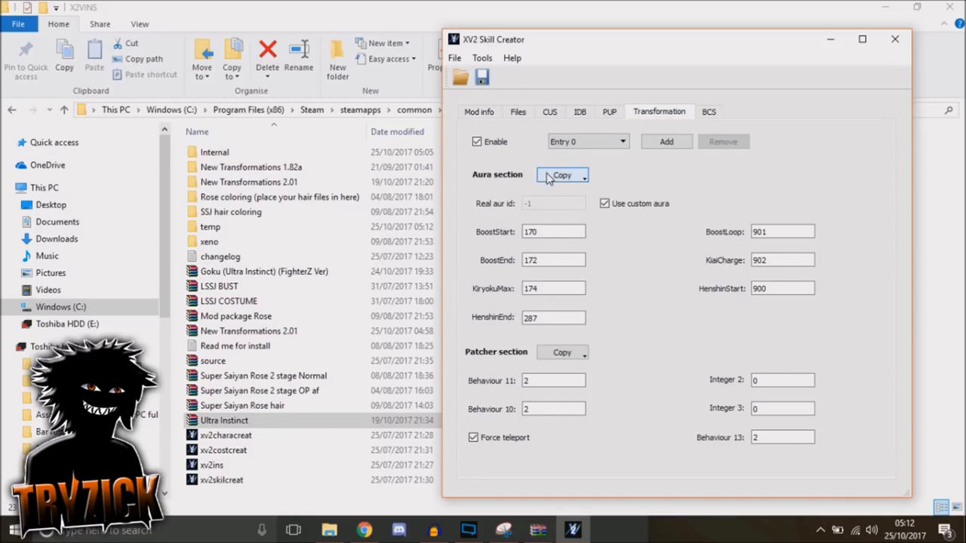
click(561, 175)
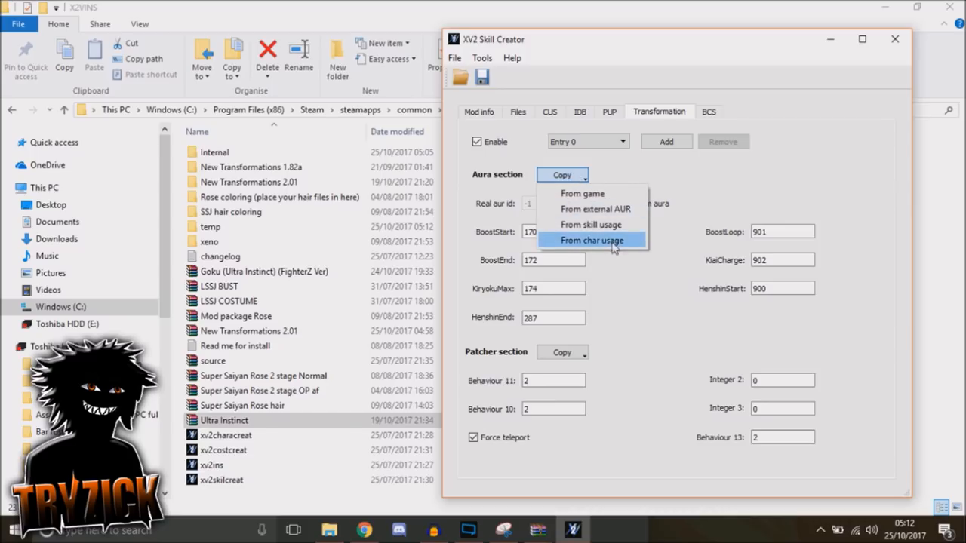
click(592, 240)
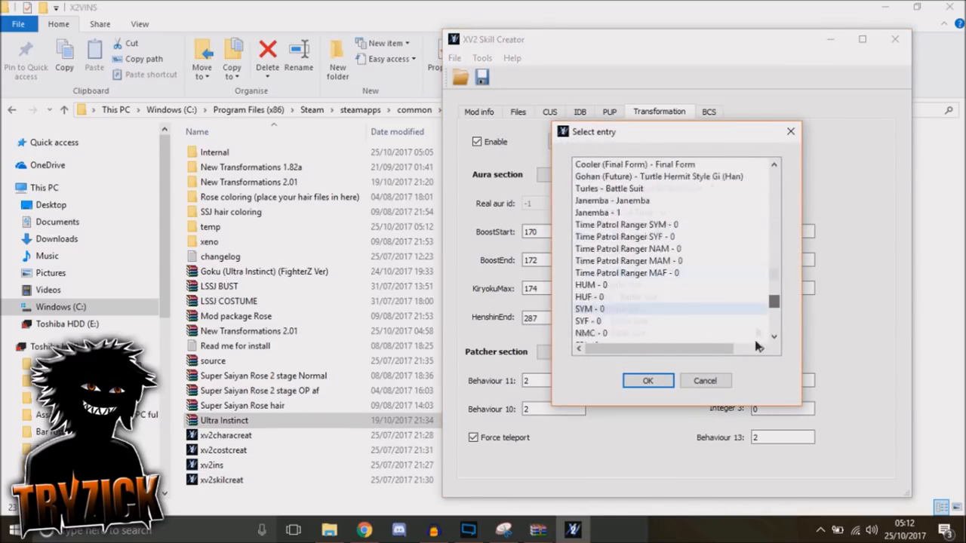
scroll(down, 3)
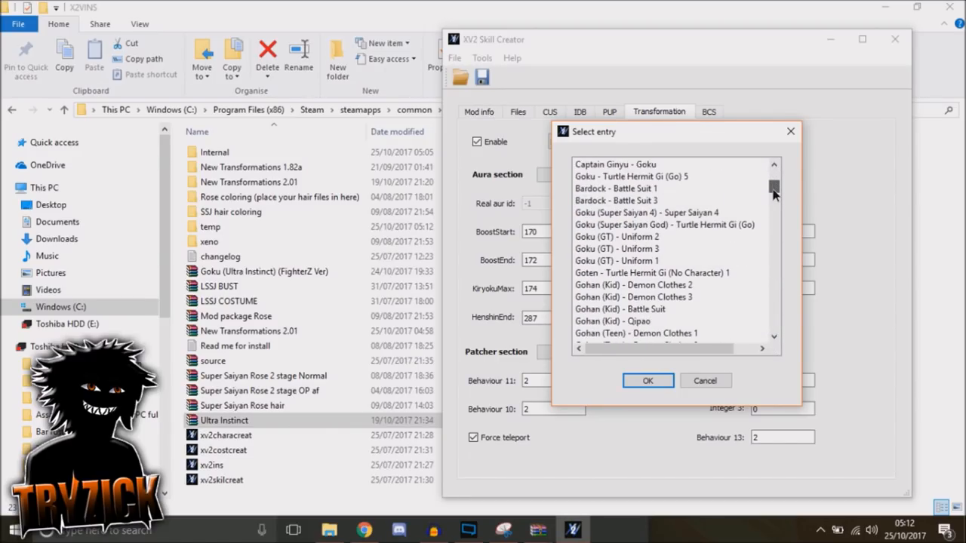
scroll(down, 3)
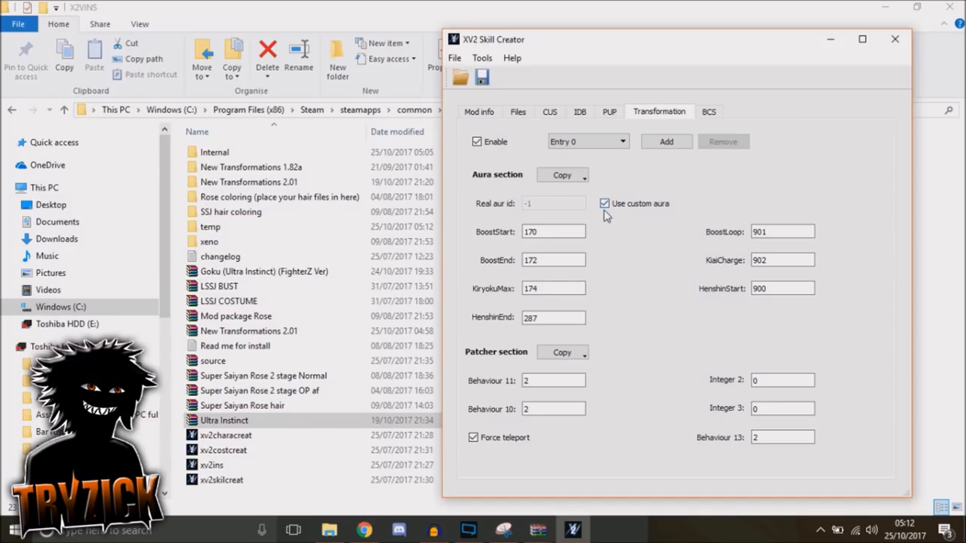
Step: Turn off Use custom aura and enter a real aura id for the transformation
click(604, 204)
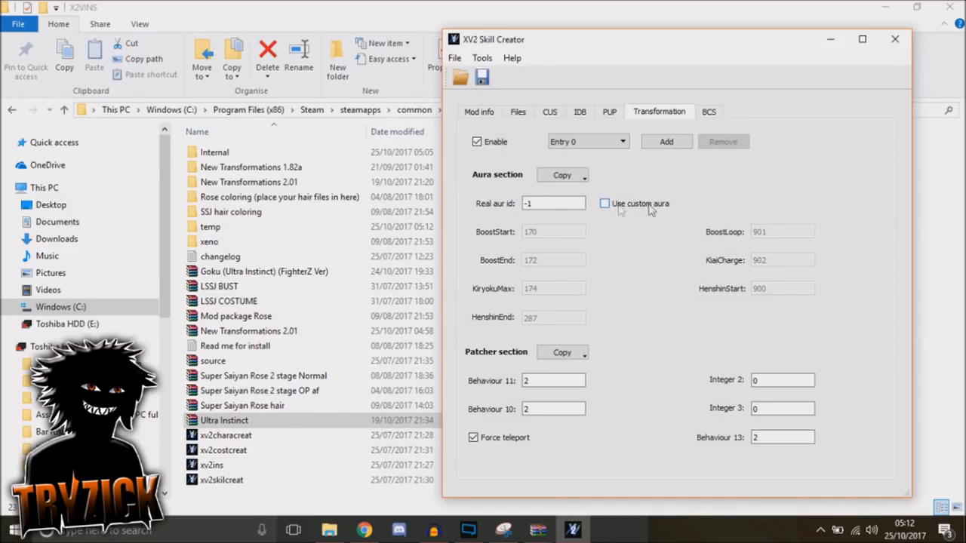
click(561, 175)
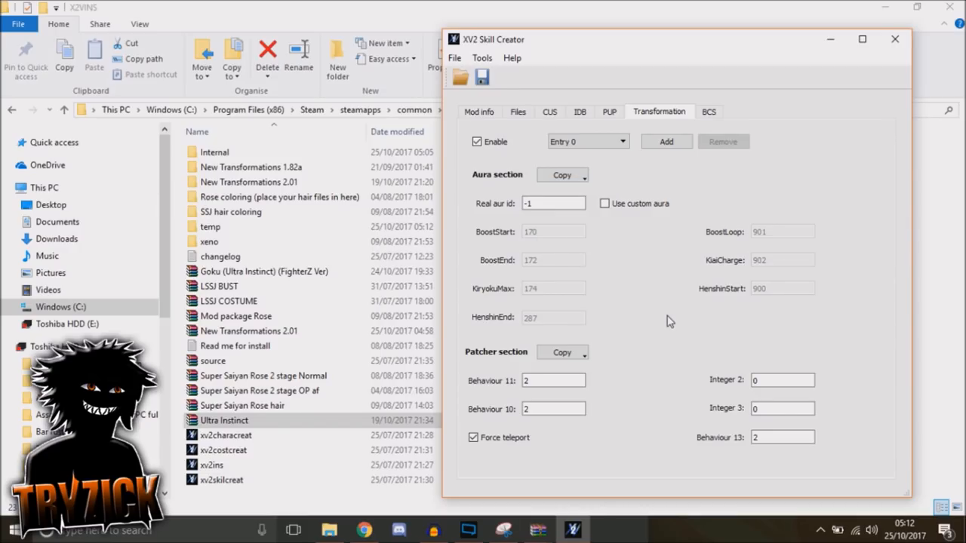
mouse_move(613, 209)
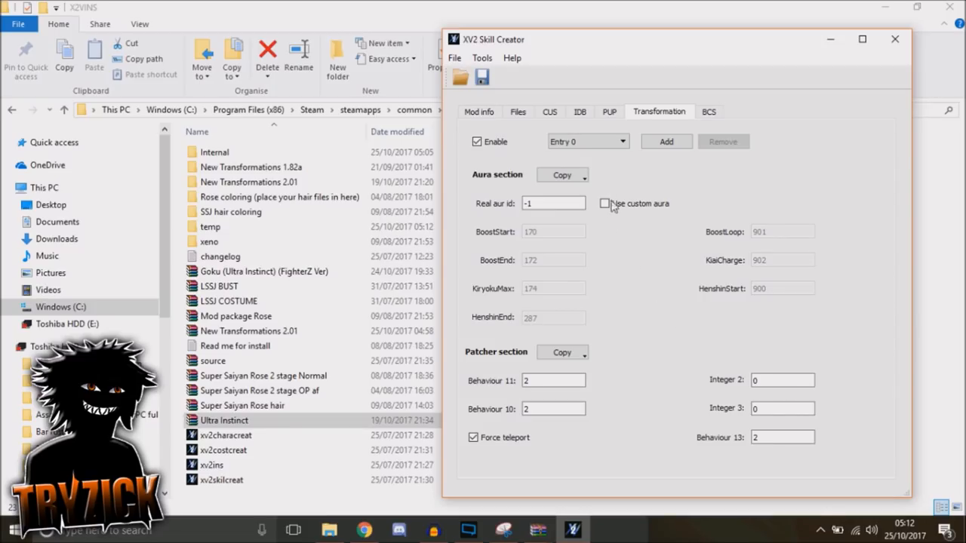
click(552, 202)
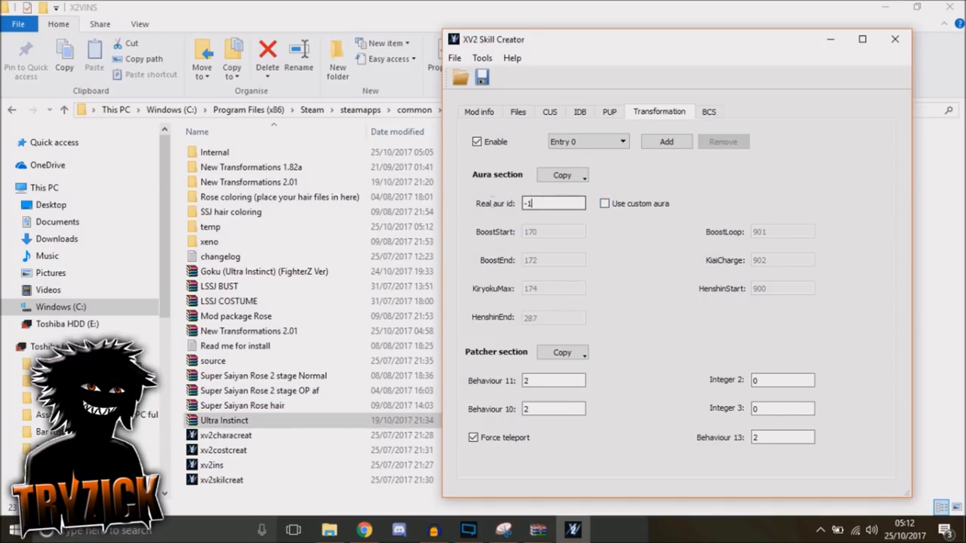
text(43)
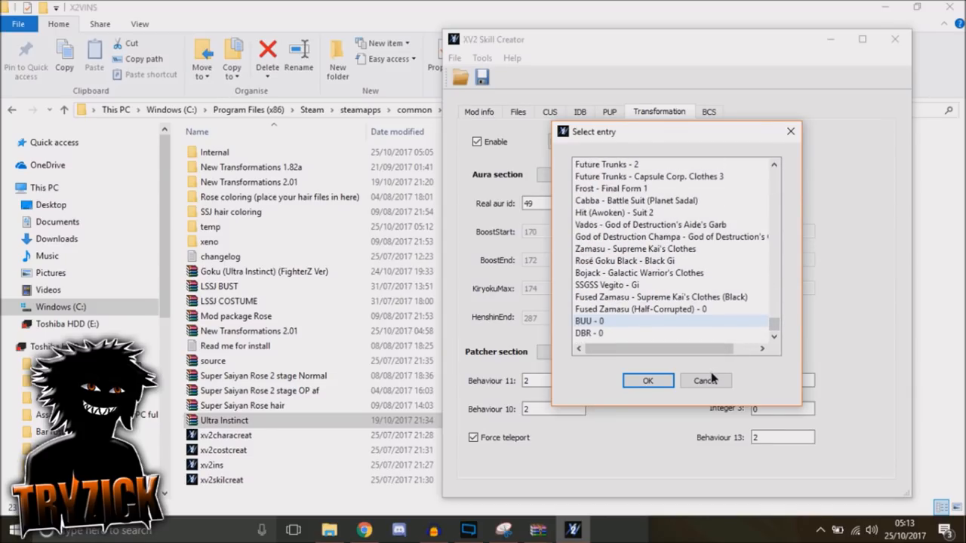
Step: Save the edited skill as 'Ultra Instinct try' X2M in X2VINS and close the creator
click(480, 112)
text(Ultra Instinct try)
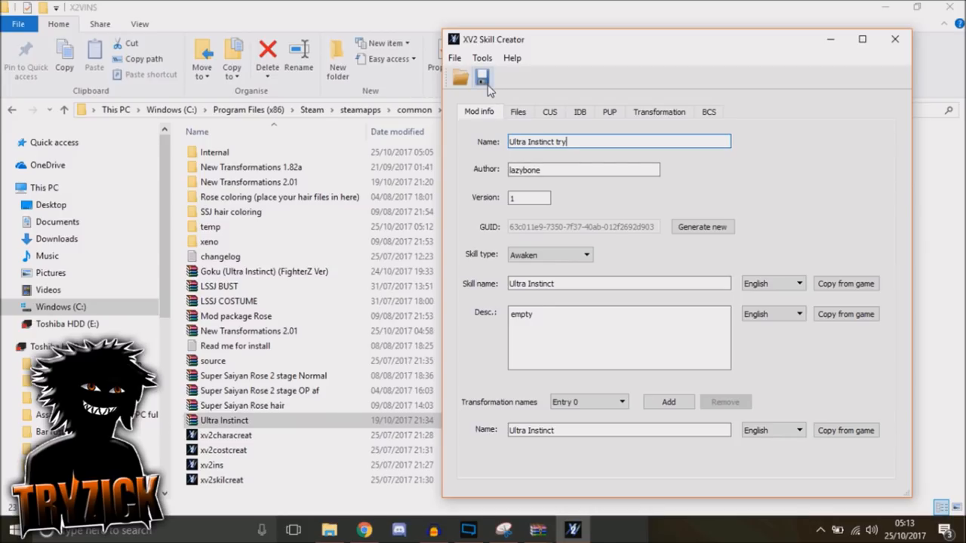
click(482, 79)
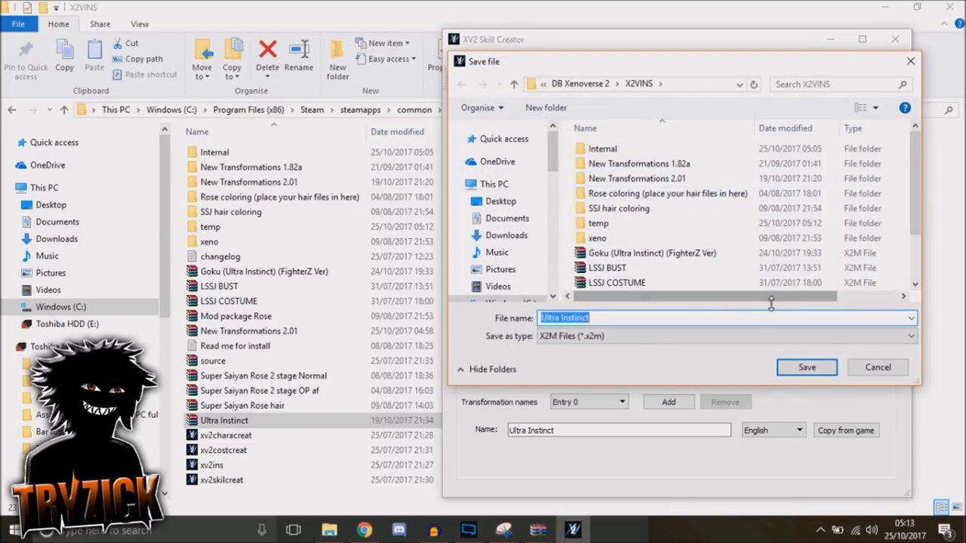
click(643, 317)
text( try)
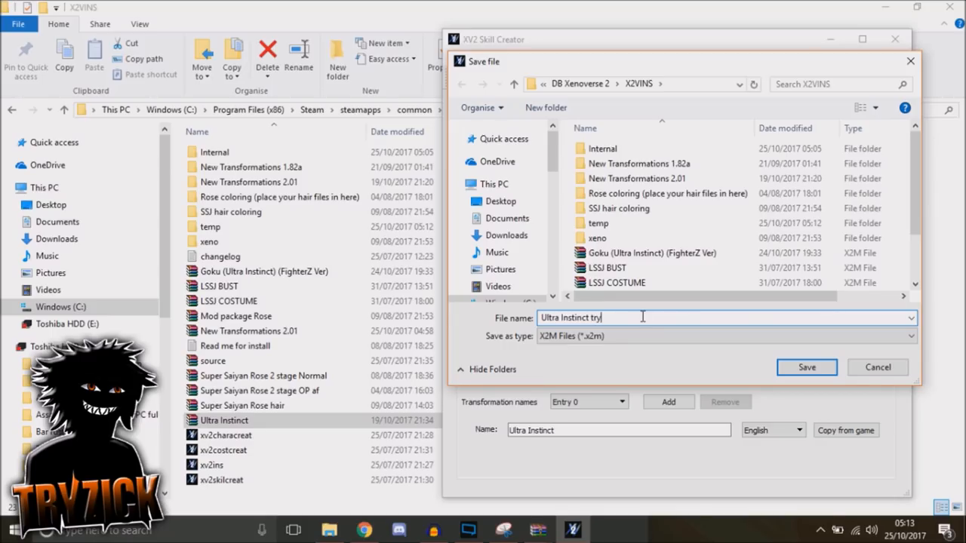
click(806, 368)
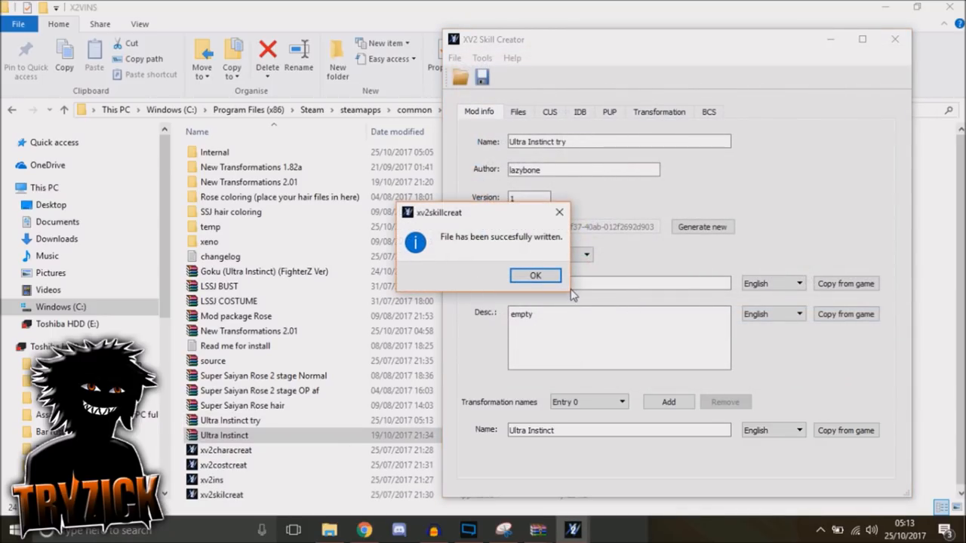
click(534, 275)
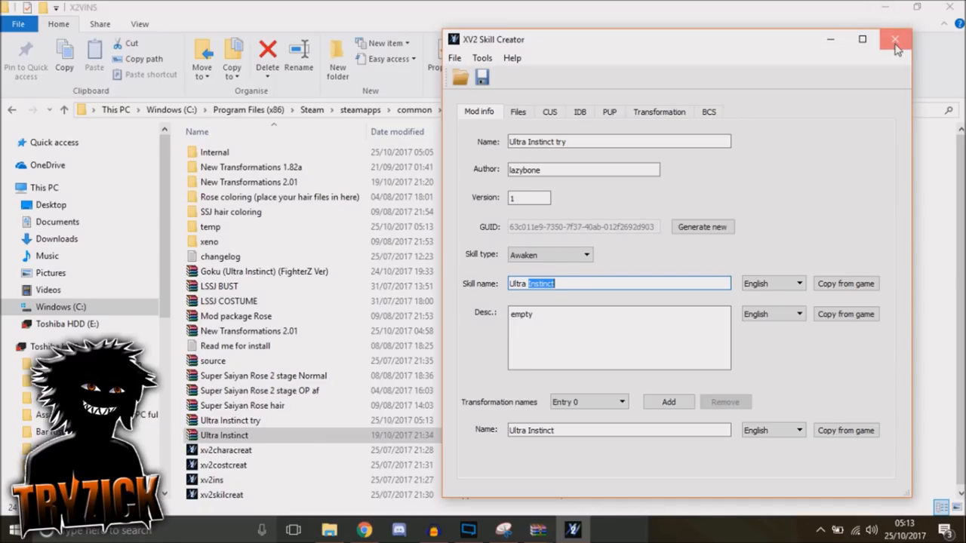
click(895, 39)
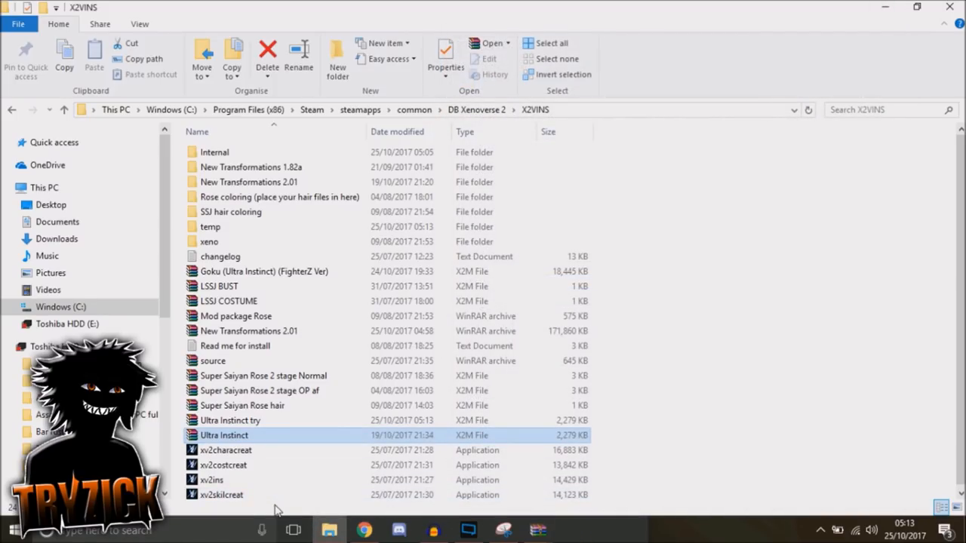
Step: Install Ultra Instinct try.x2m from X2VINS, making it the thirteenth listed mod
right_click(212, 480)
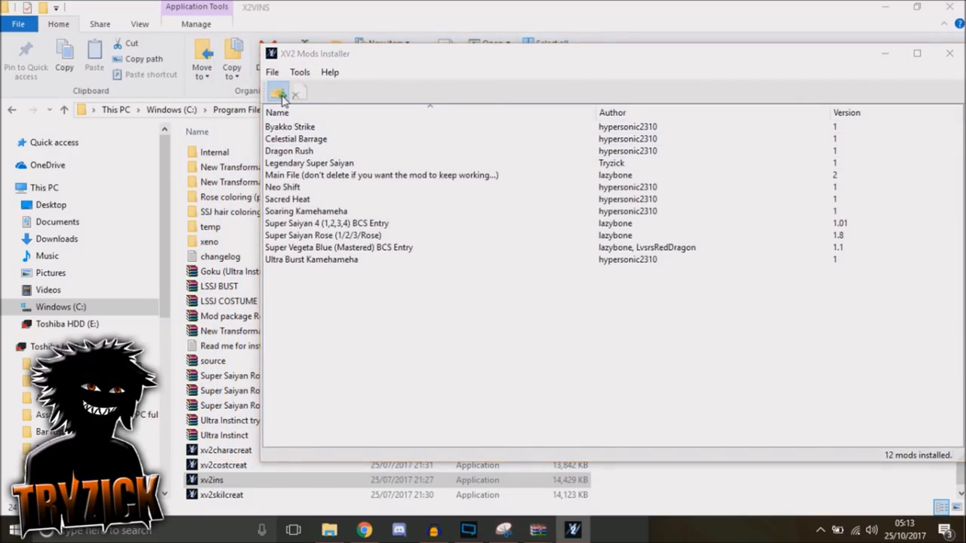
click(278, 94)
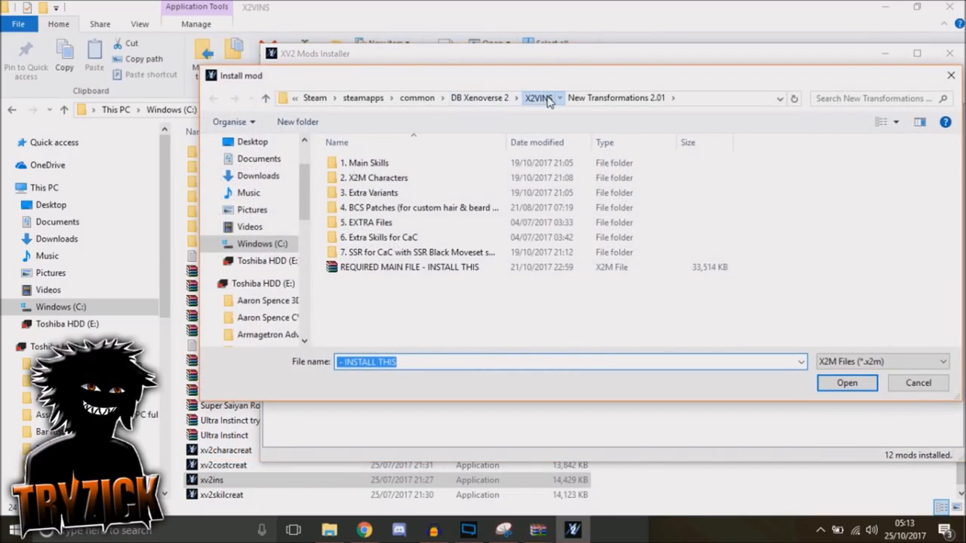
click(537, 99)
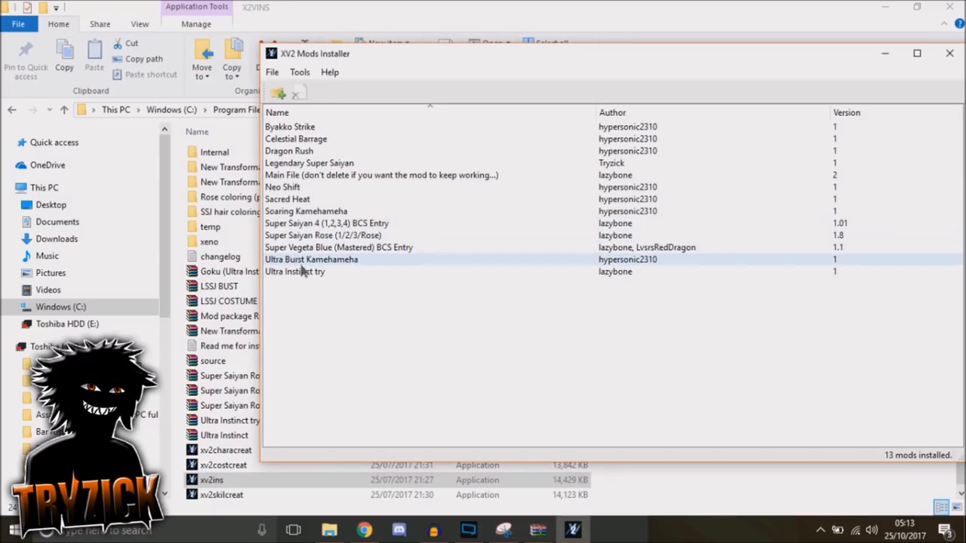
click(294, 271)
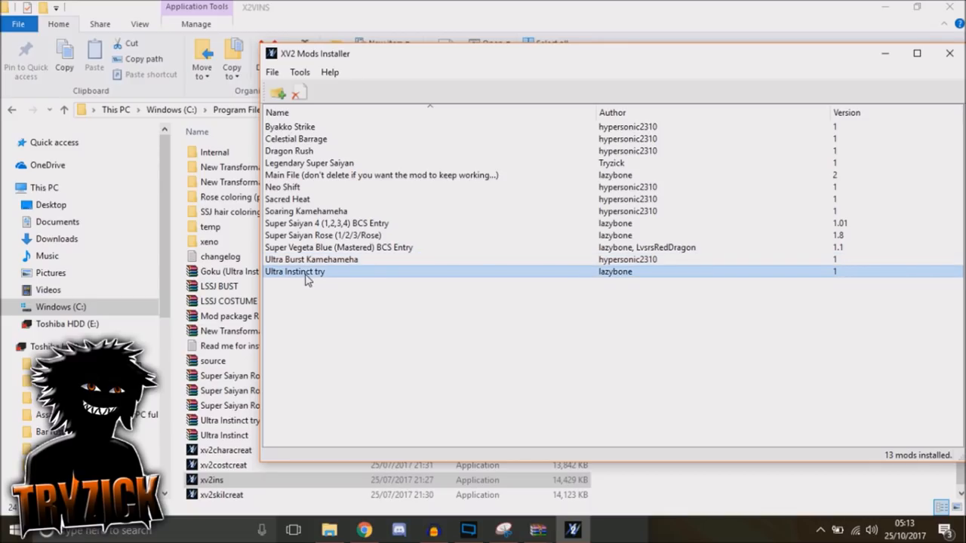